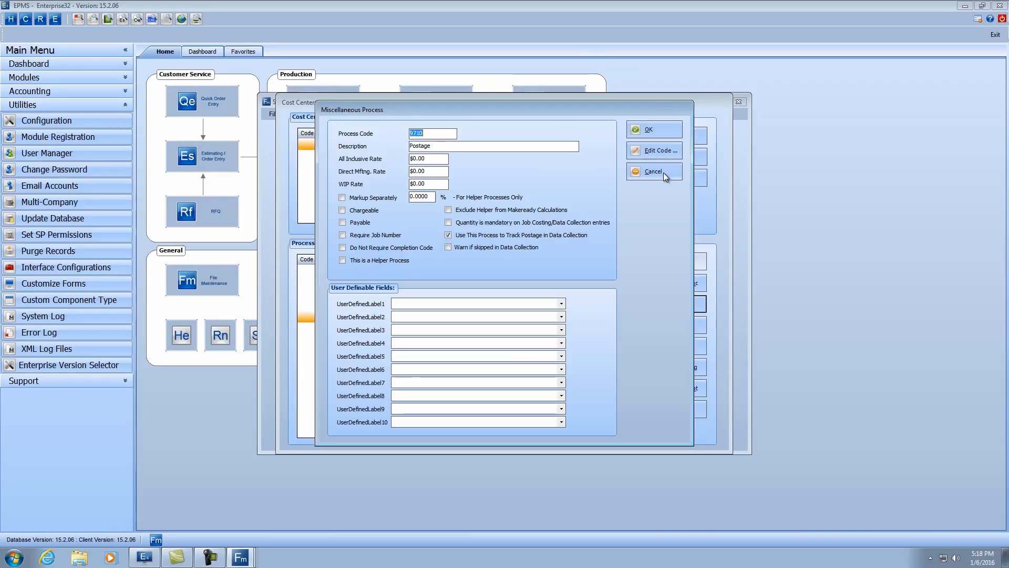
# - Cancel the Miscellaneous Process postage dialog and close Shop Standards
pyautogui.click(653, 171)
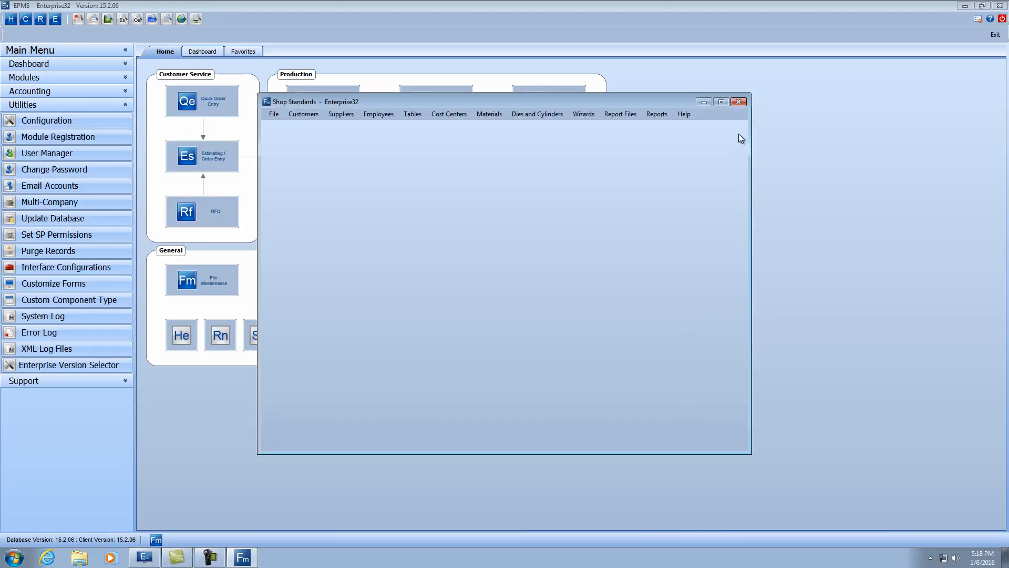
pyautogui.click(739, 102)
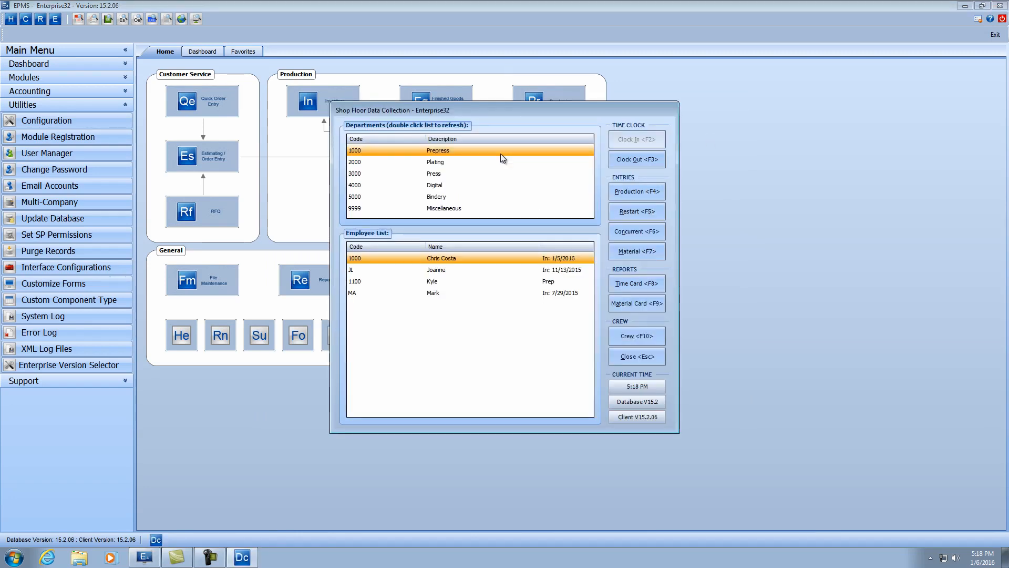
pyautogui.moveTo(437, 211)
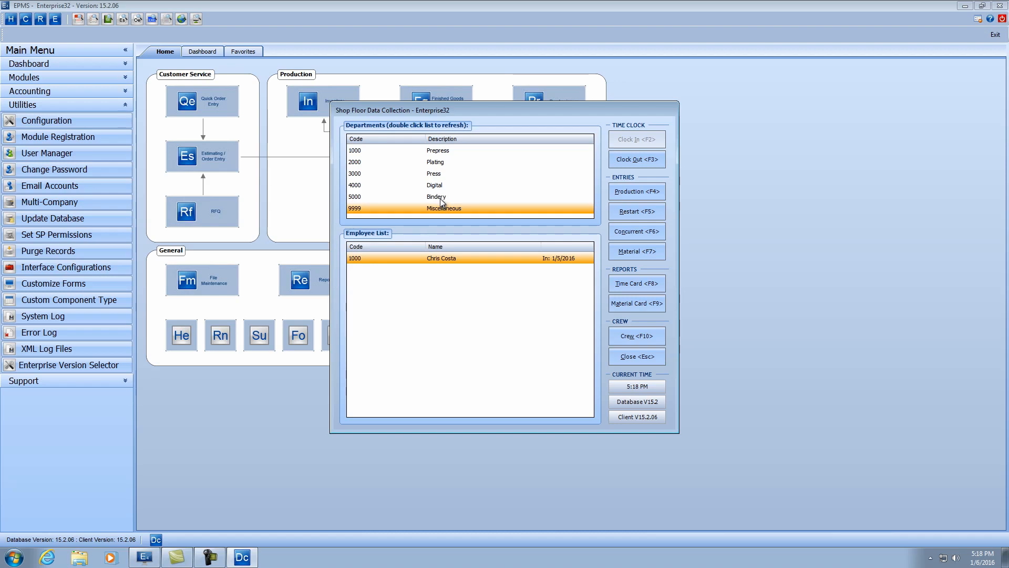
# - Load the 5000 Bindery department and select the 001 Postage employee
pyautogui.doubleClick(436, 197)
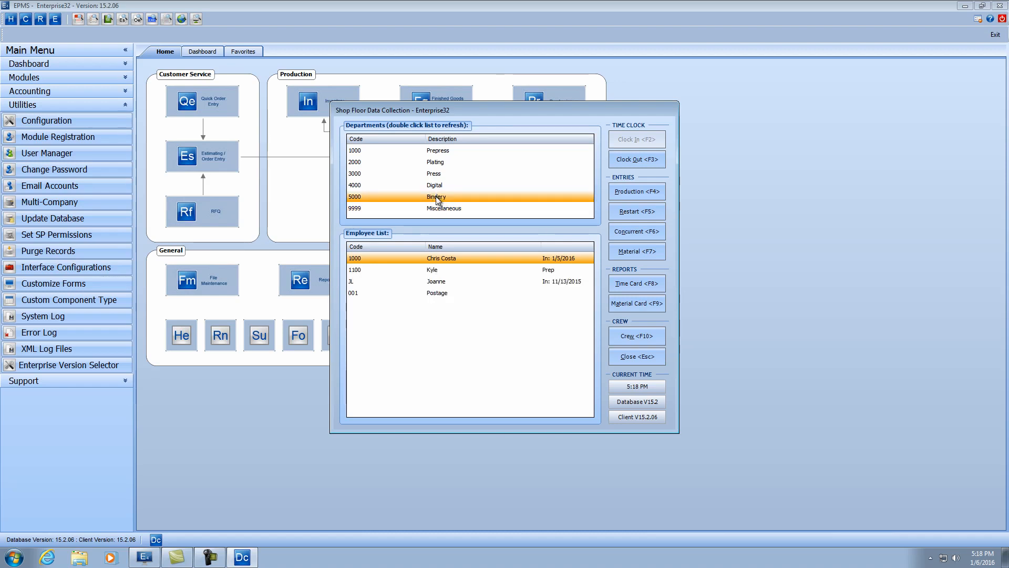
pyautogui.moveTo(446, 296)
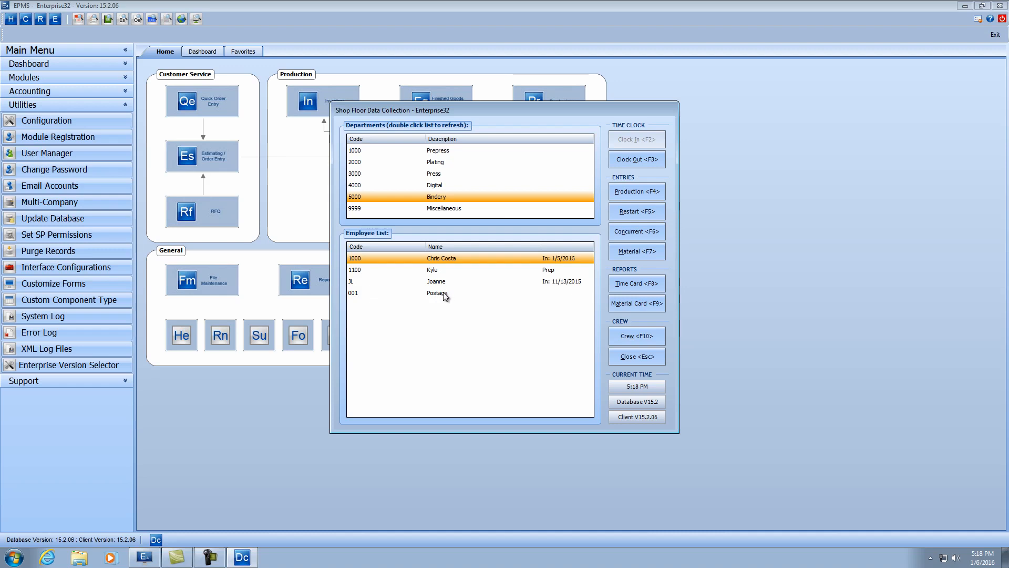
pyautogui.click(437, 292)
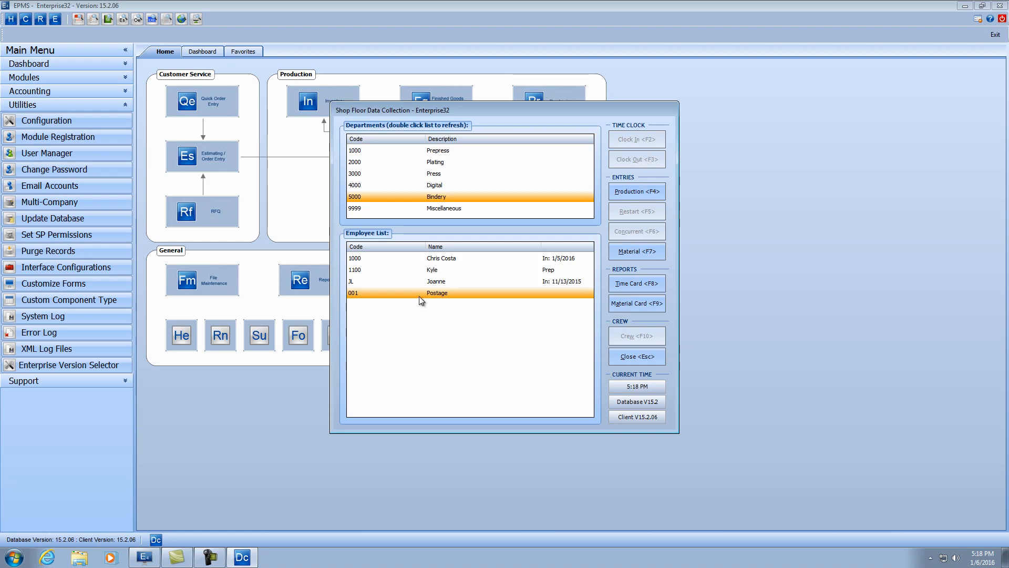
pyautogui.moveTo(426, 303)
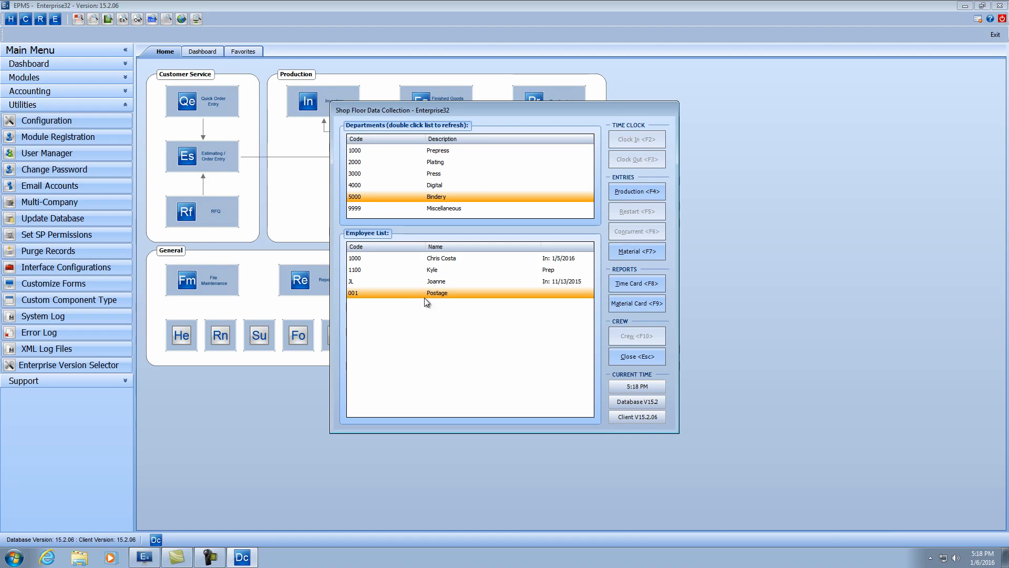
pyautogui.moveTo(591, 245)
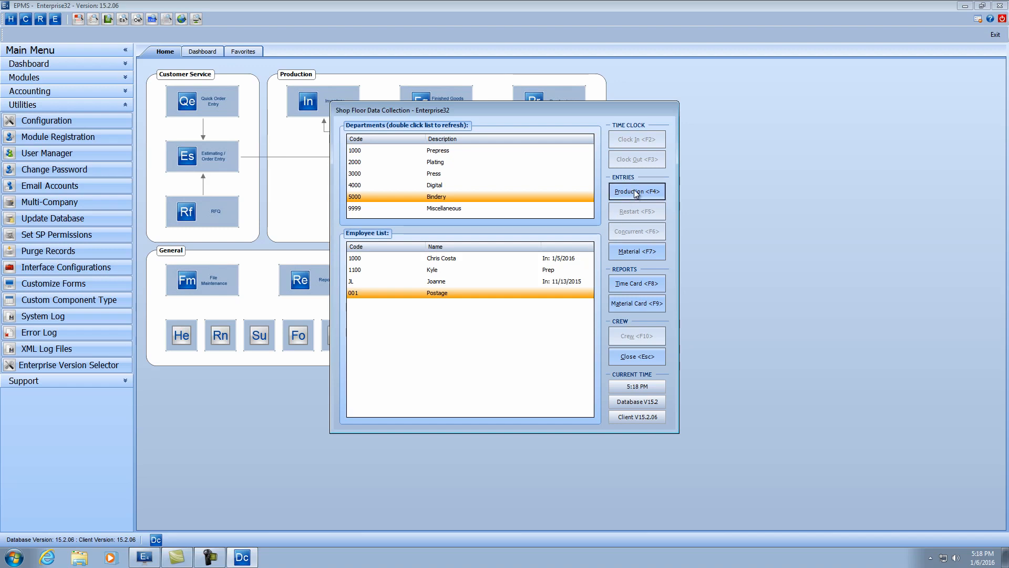
# - Start a Postage production entry and search the job list for job 447
pyautogui.click(637, 192)
pyautogui.write('44')
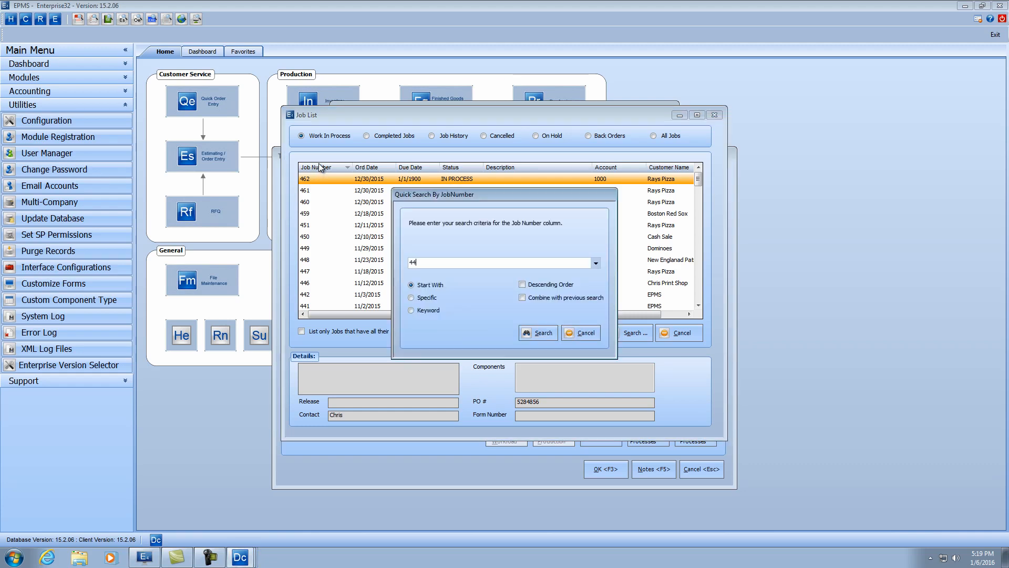
pyautogui.click(538, 332)
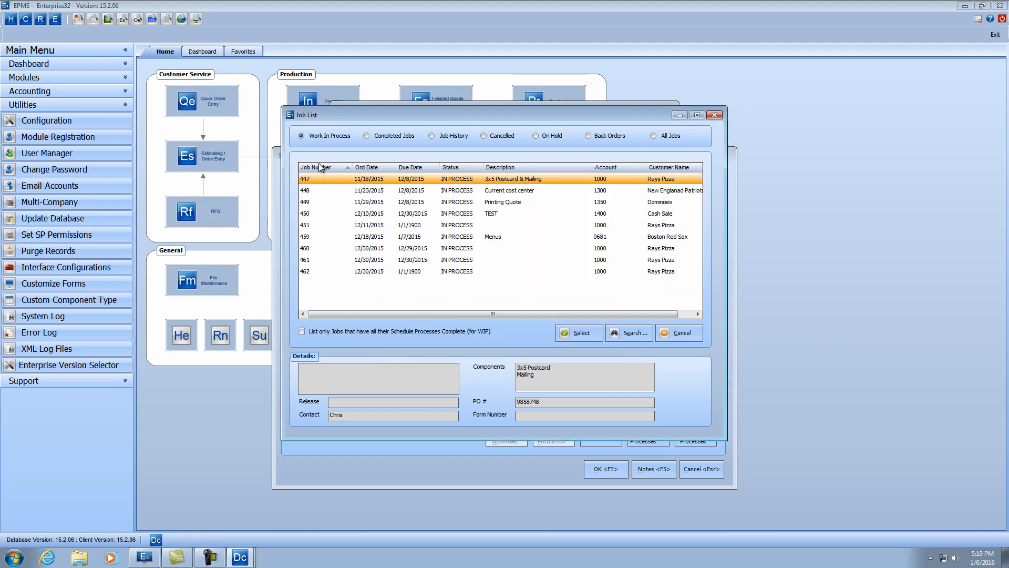
pyautogui.moveTo(351, 183)
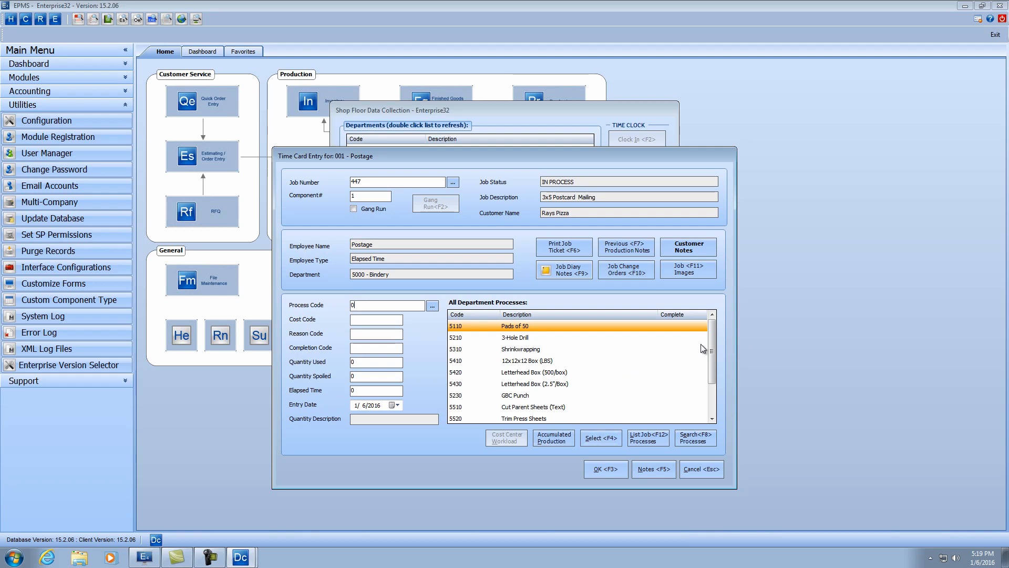
# - Set process 9710 Postage with $355.65 postage cost and save the time card
pyautogui.scroll(-3)
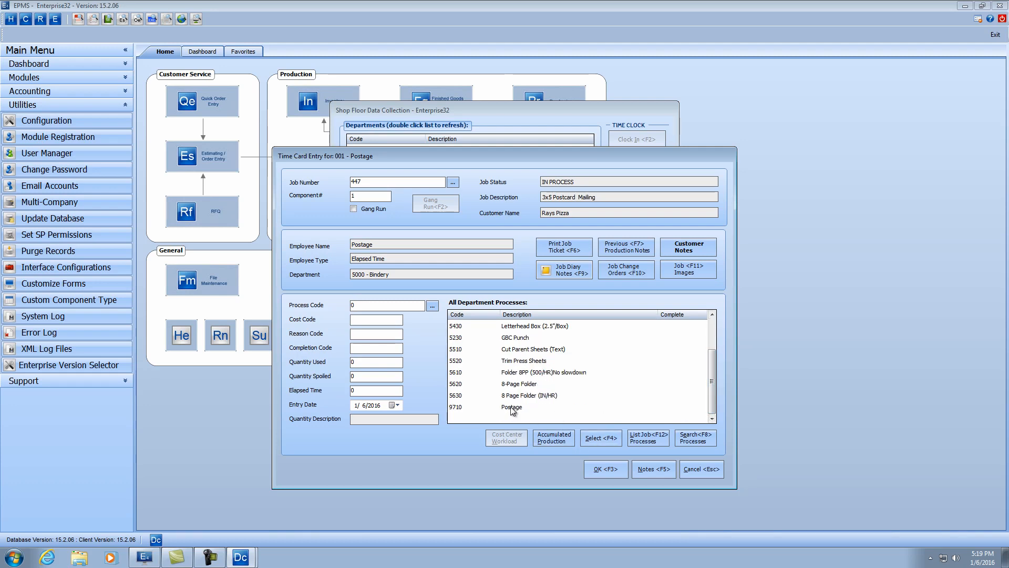
pyautogui.click(512, 406)
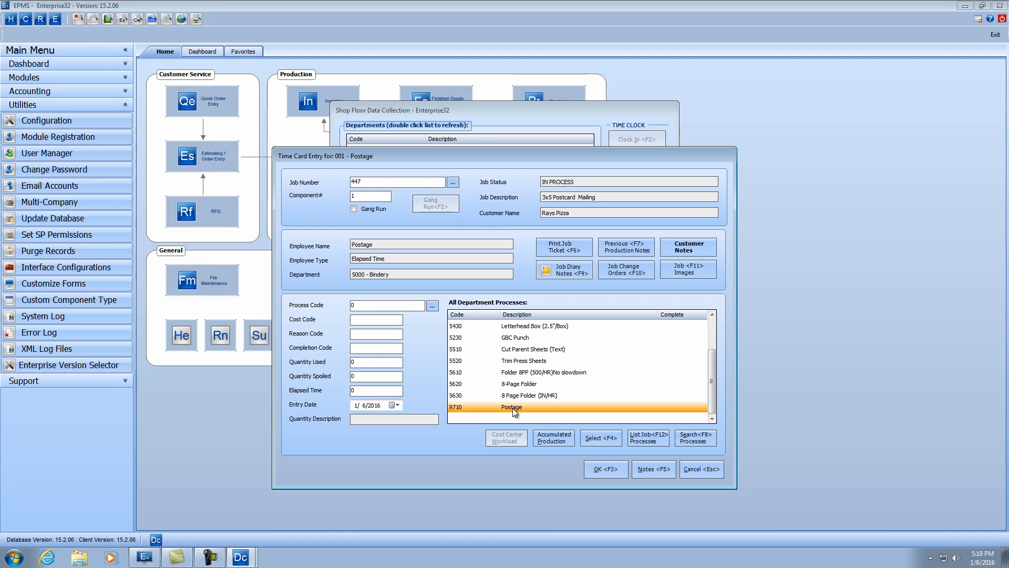
pyautogui.doubleClick(512, 407)
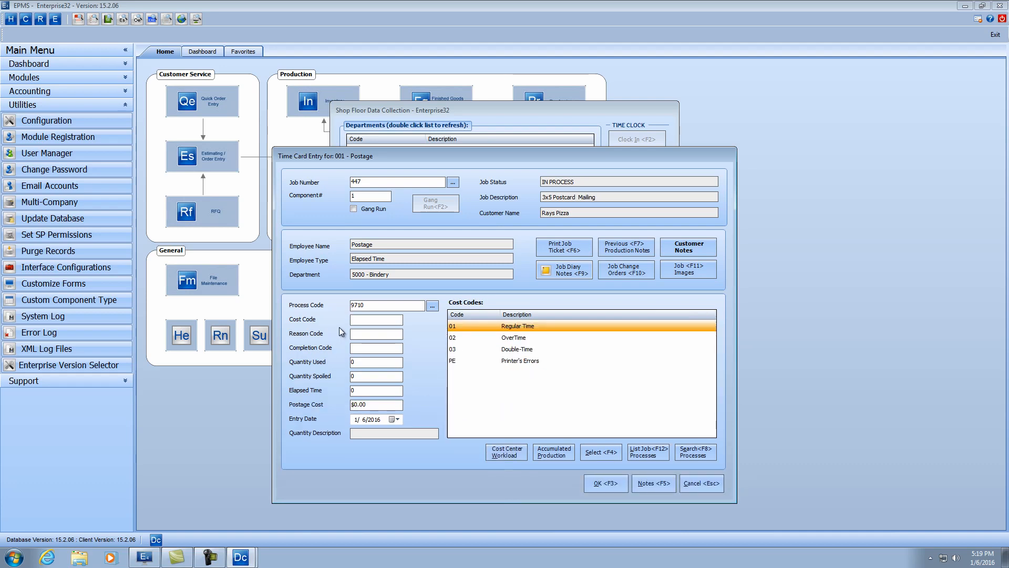
pyautogui.moveTo(524, 335)
pyautogui.write('01')
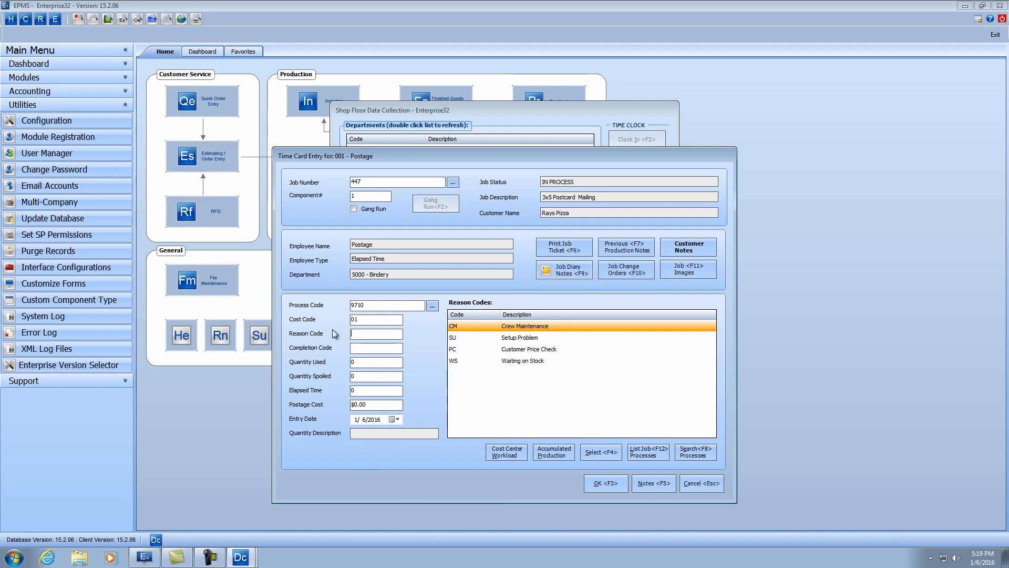
pyautogui.moveTo(361, 424)
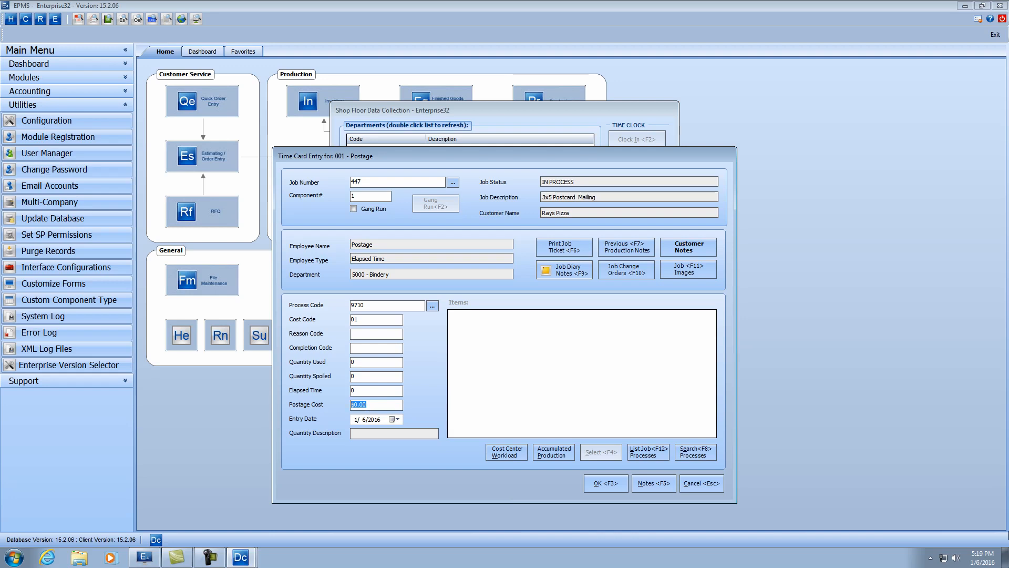
pyautogui.write('355.65')
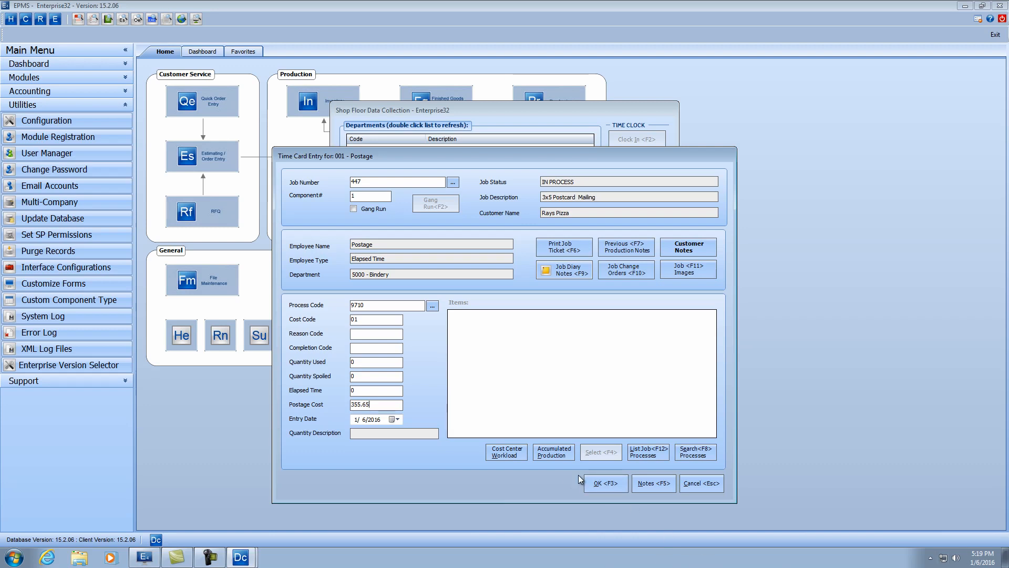
pyautogui.click(605, 483)
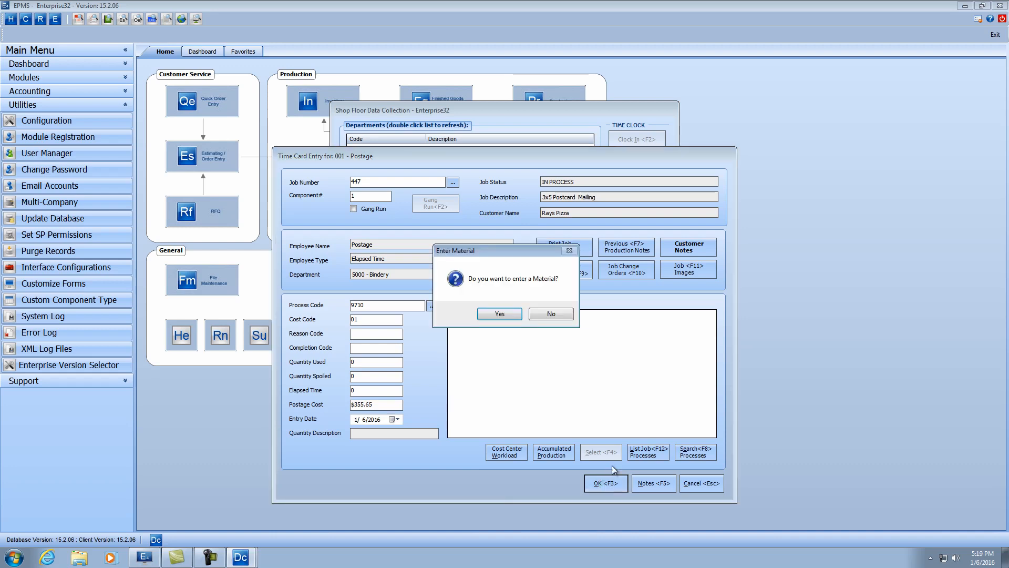
# - Decline material and another entry, then close Data Collection
pyautogui.click(551, 314)
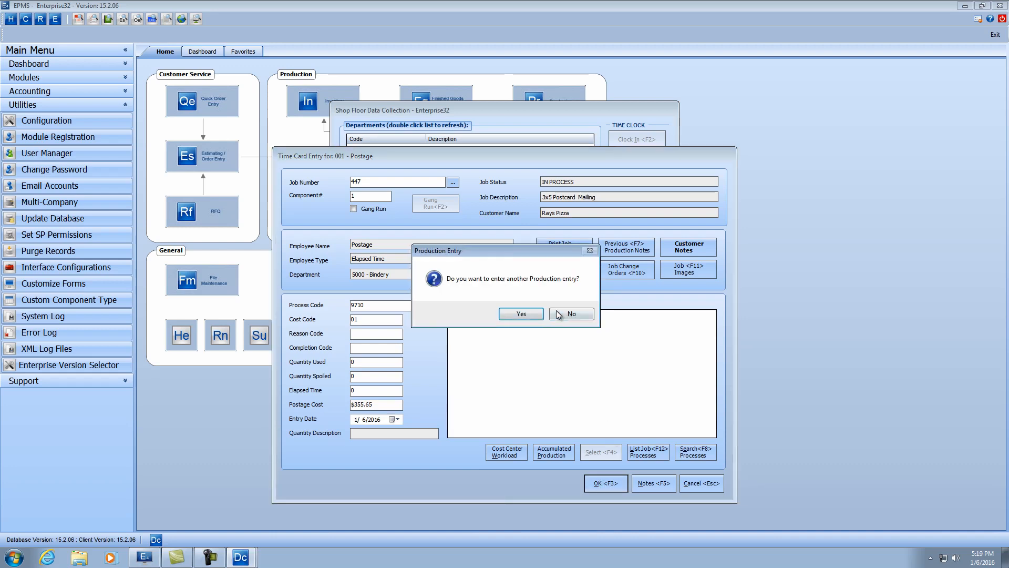
pyautogui.click(572, 313)
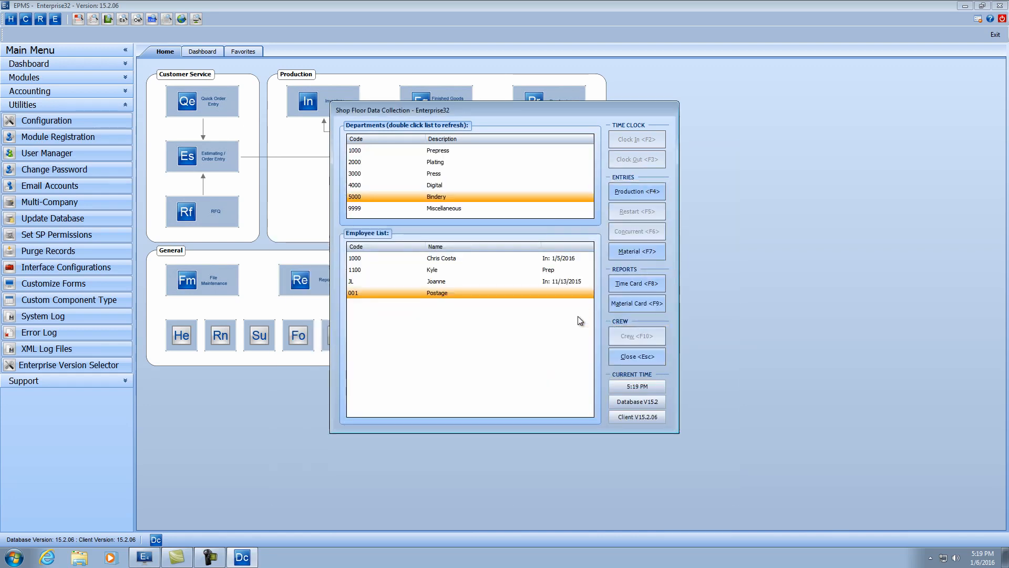
pyautogui.click(636, 356)
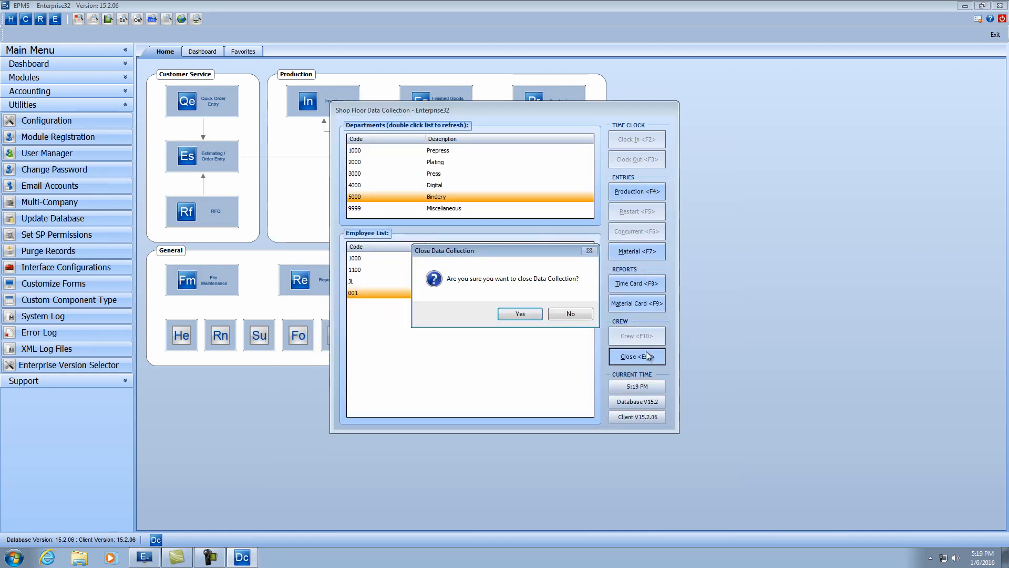
pyautogui.click(520, 314)
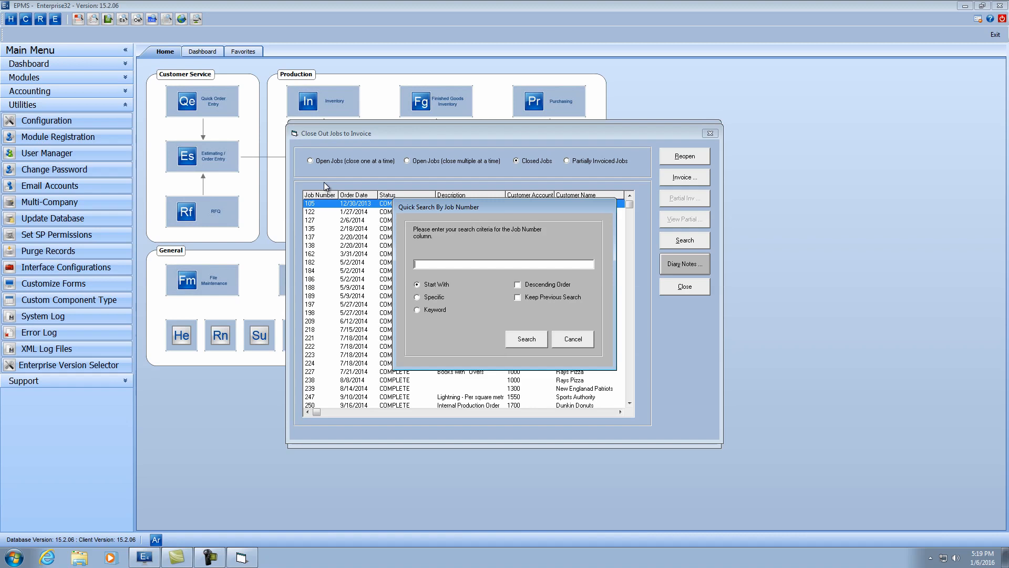
# - Search Close Out Jobs to Invoice for job 447
pyautogui.write('447')
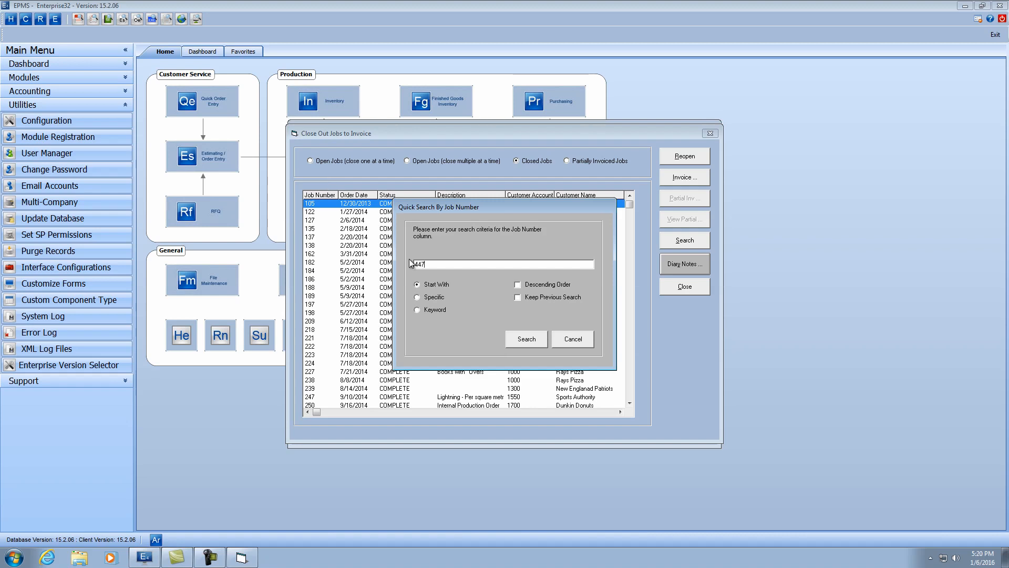
pyautogui.click(526, 339)
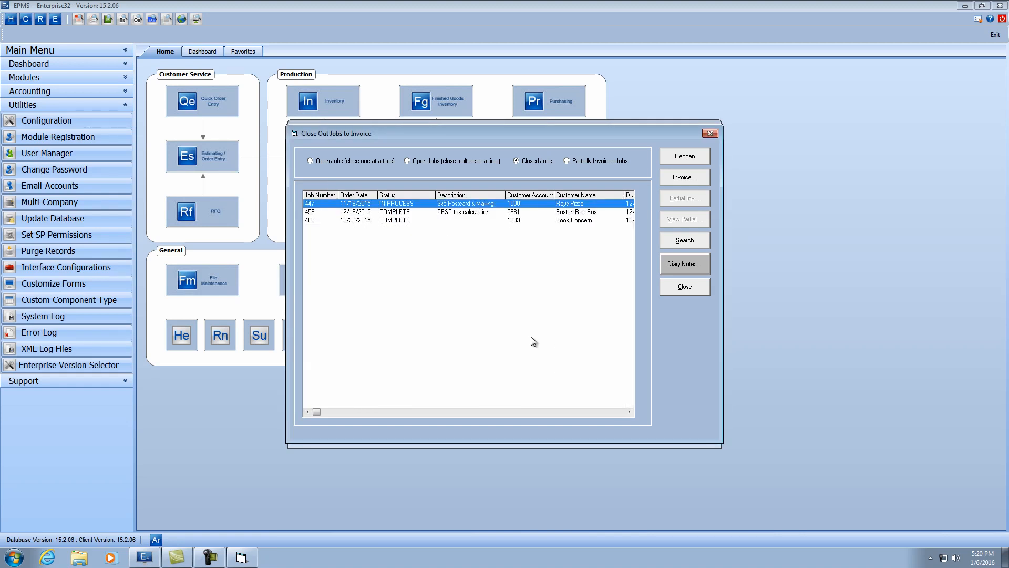
pyautogui.moveTo(692, 182)
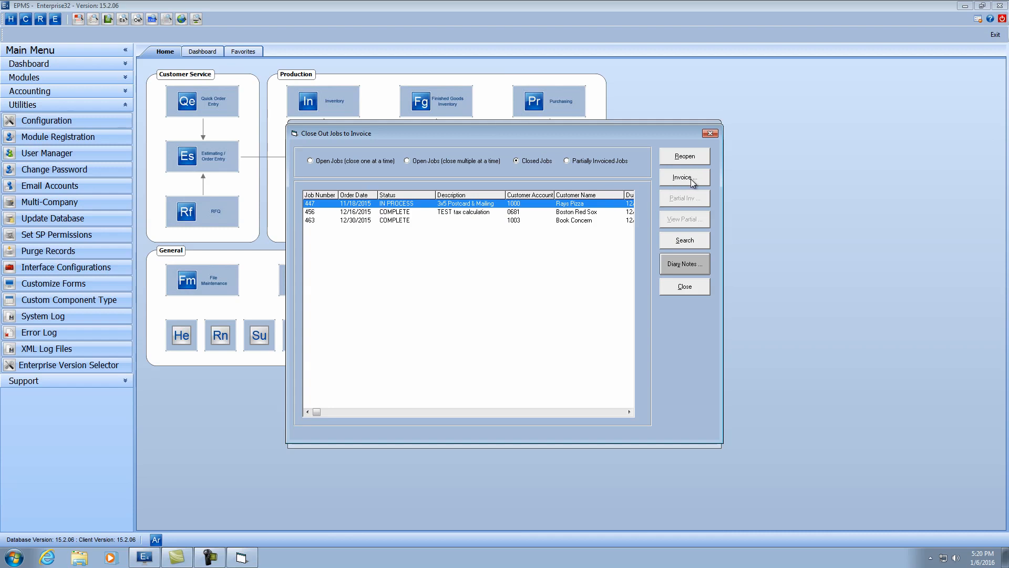
# - Create the invoice for job 447 to review its Postage line item
pyautogui.click(685, 177)
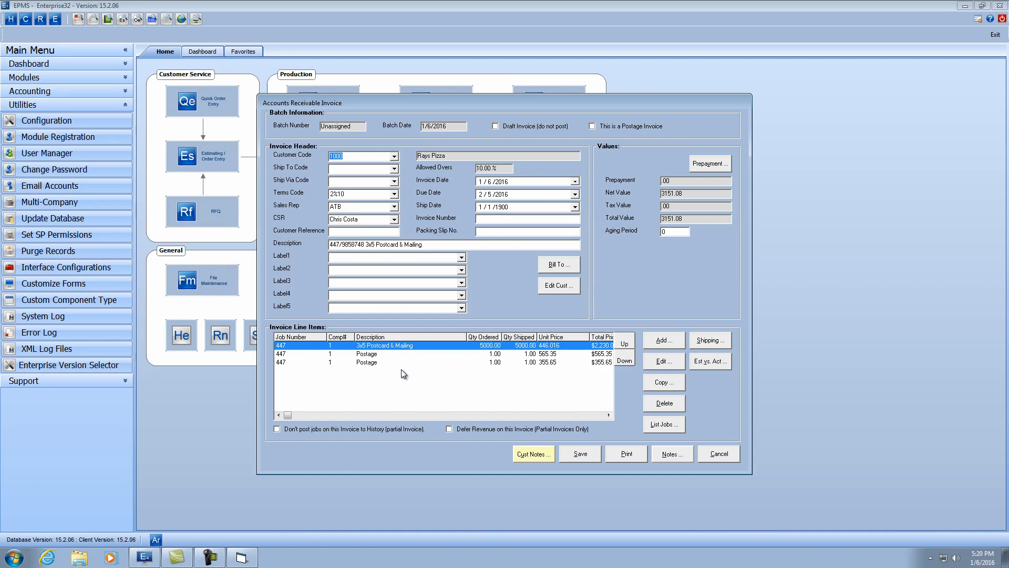
pyautogui.moveTo(538, 371)
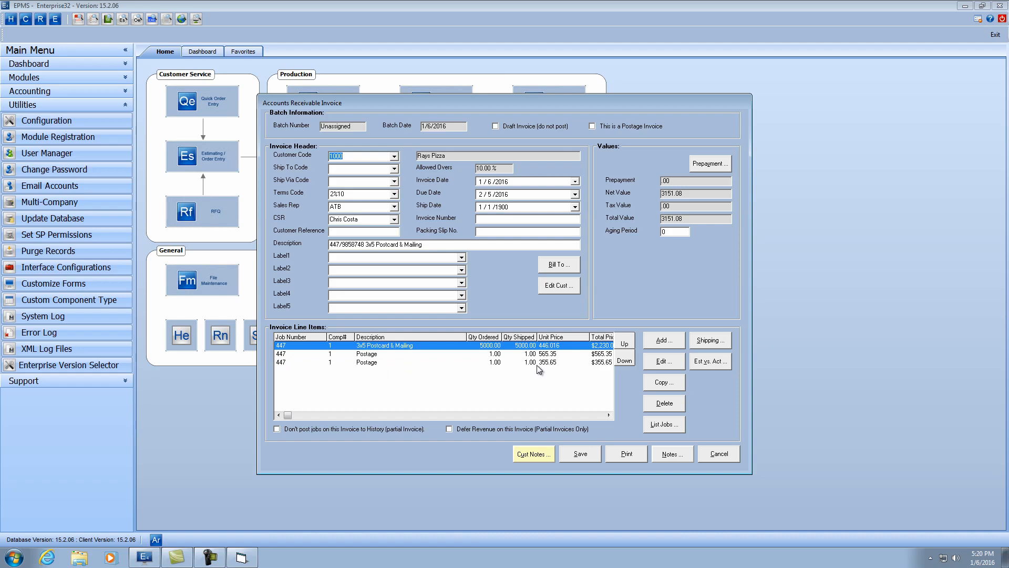